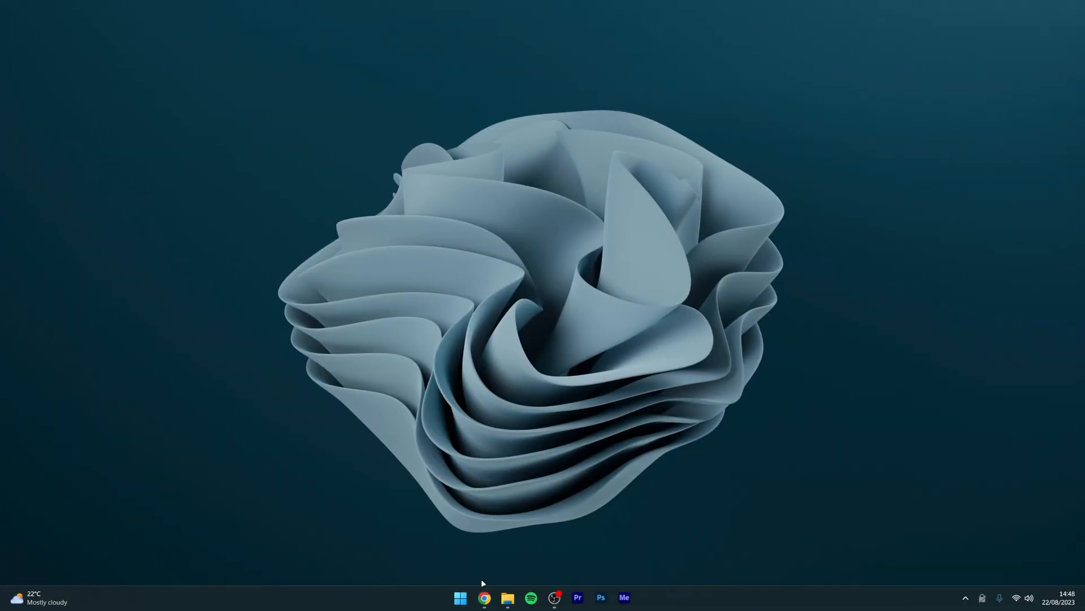
- Open Chrome from the taskbar to the Netflix UK landing page
left_click(483, 597)
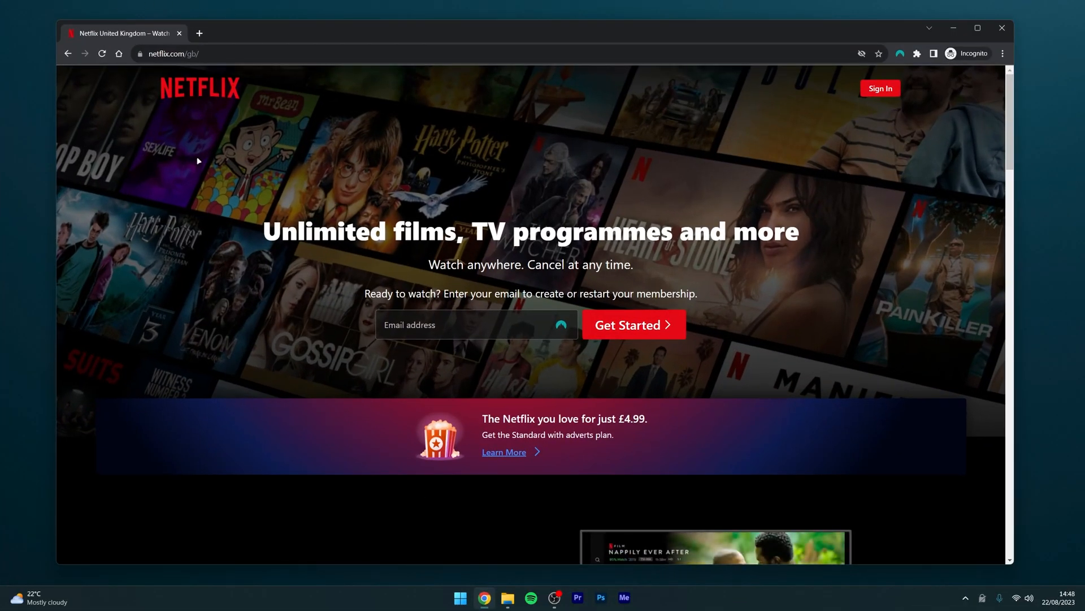
mouse_move(870, 91)
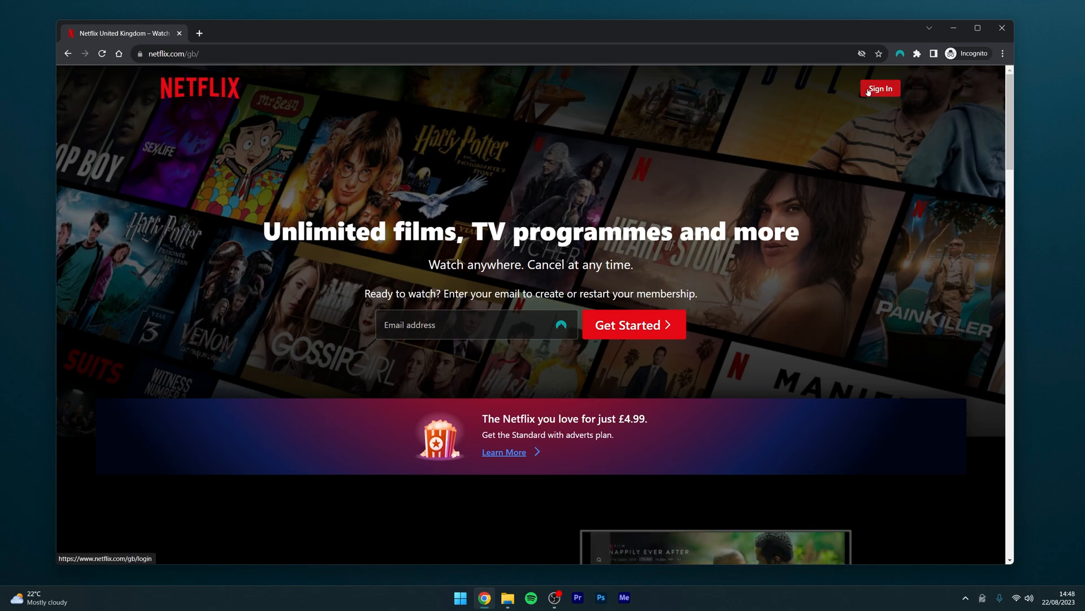
- Sign in to Netflix with the account email and password
left_click(880, 88)
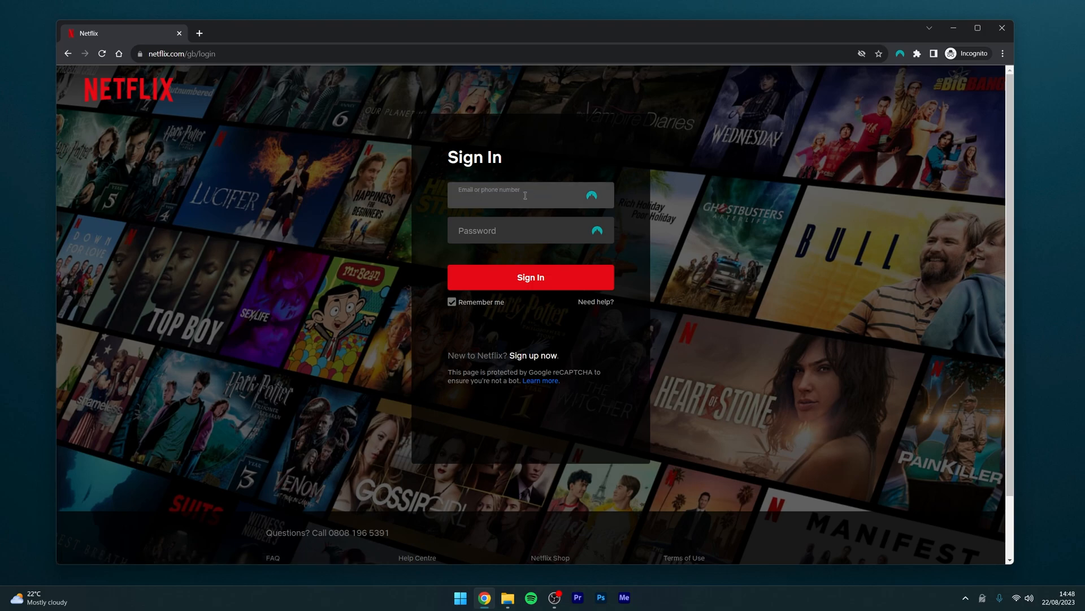
left_click(526, 195)
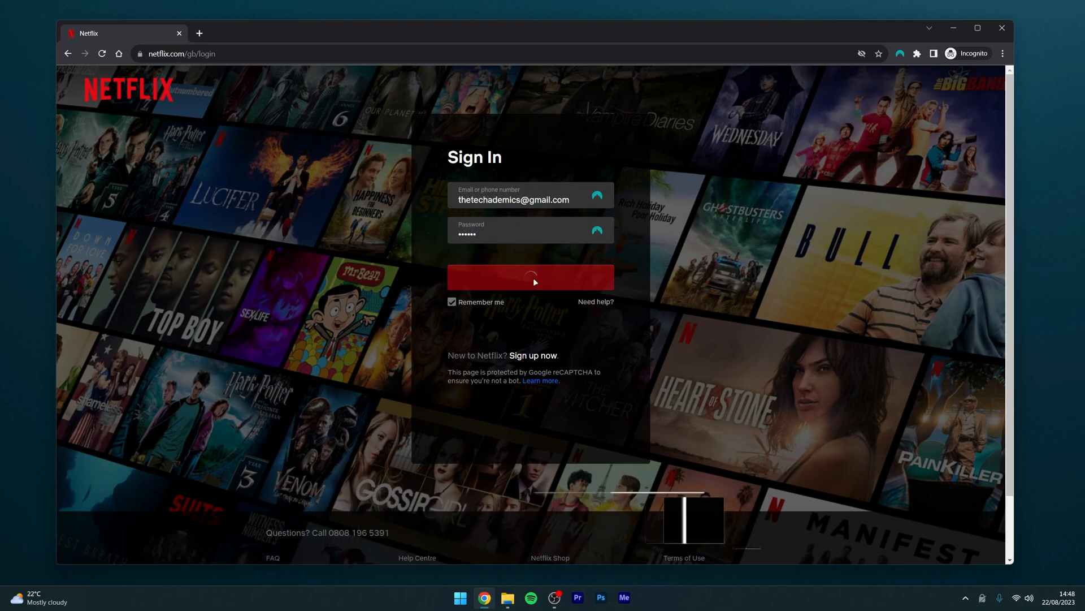
left_click(531, 277)
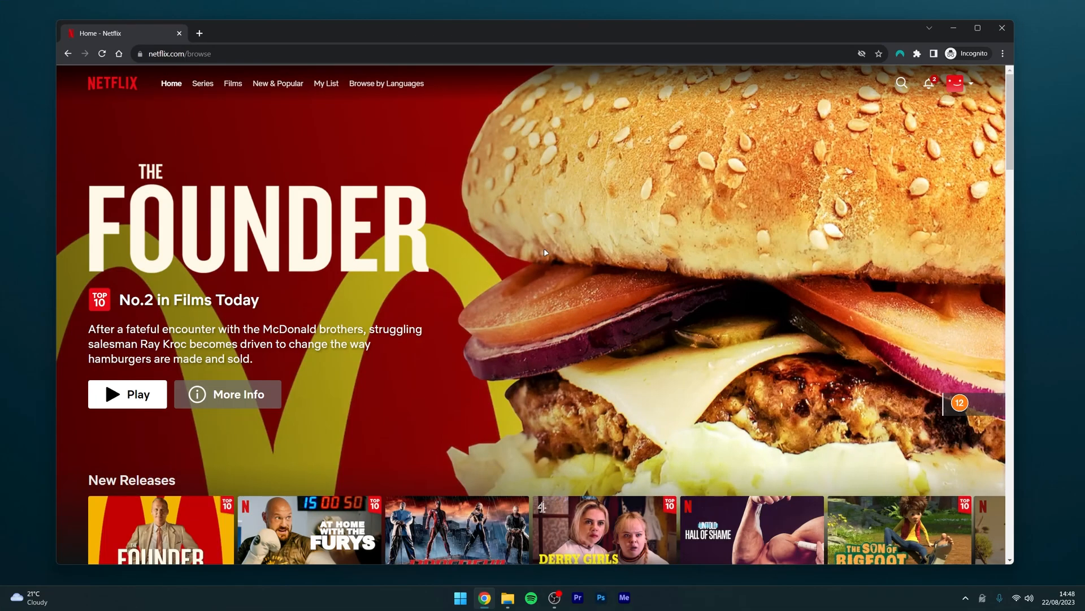
mouse_move(872, 119)
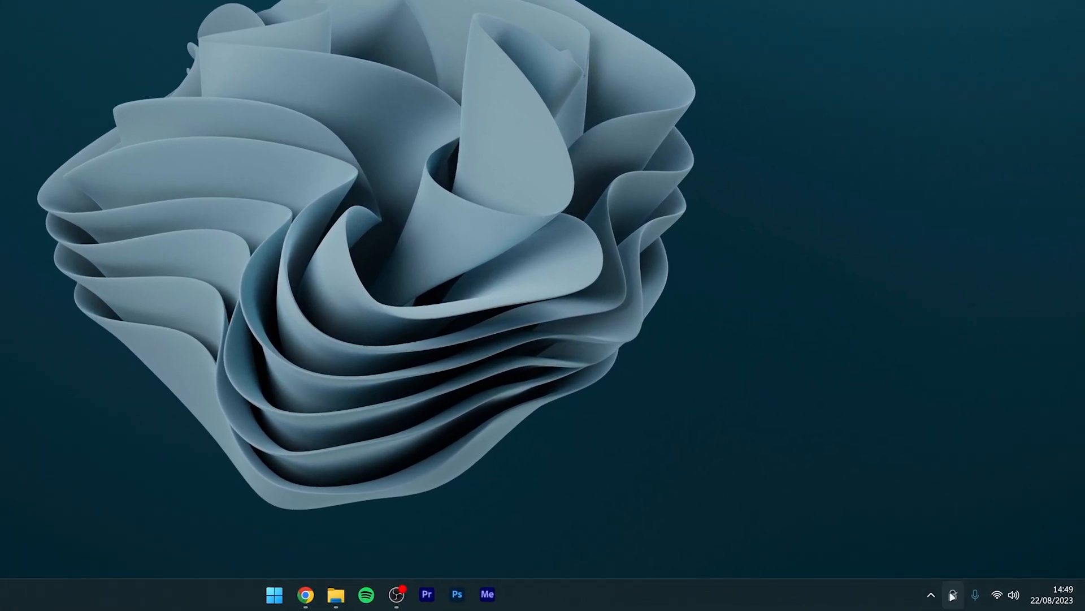
- Open the Private Internet Access window from the system tray
left_click(955, 594)
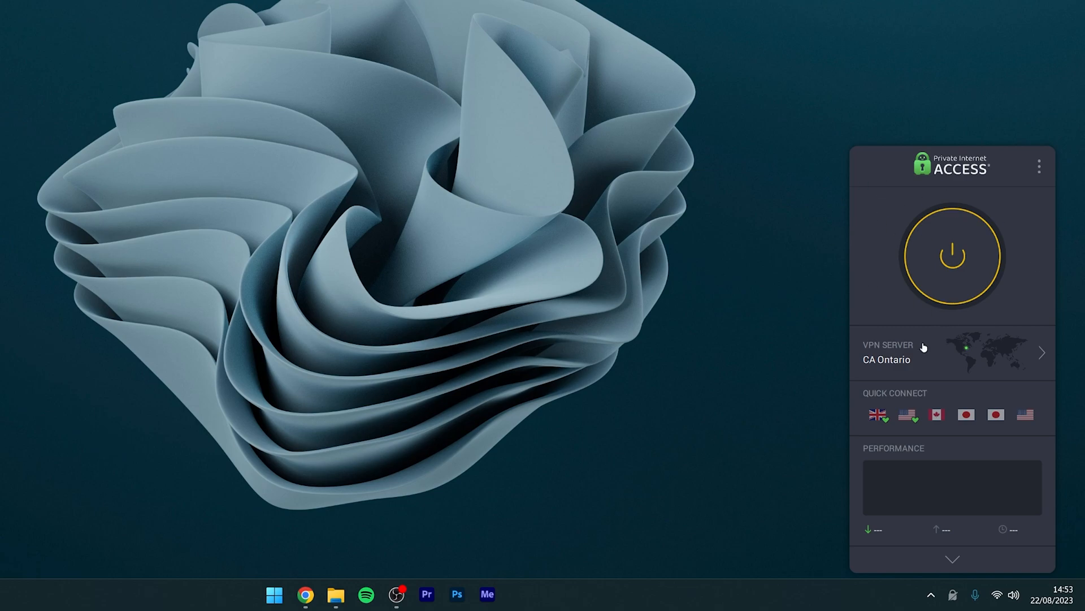
- Choose Mexico from the VPN server location list, replacing CA Ontario
left_click(952, 353)
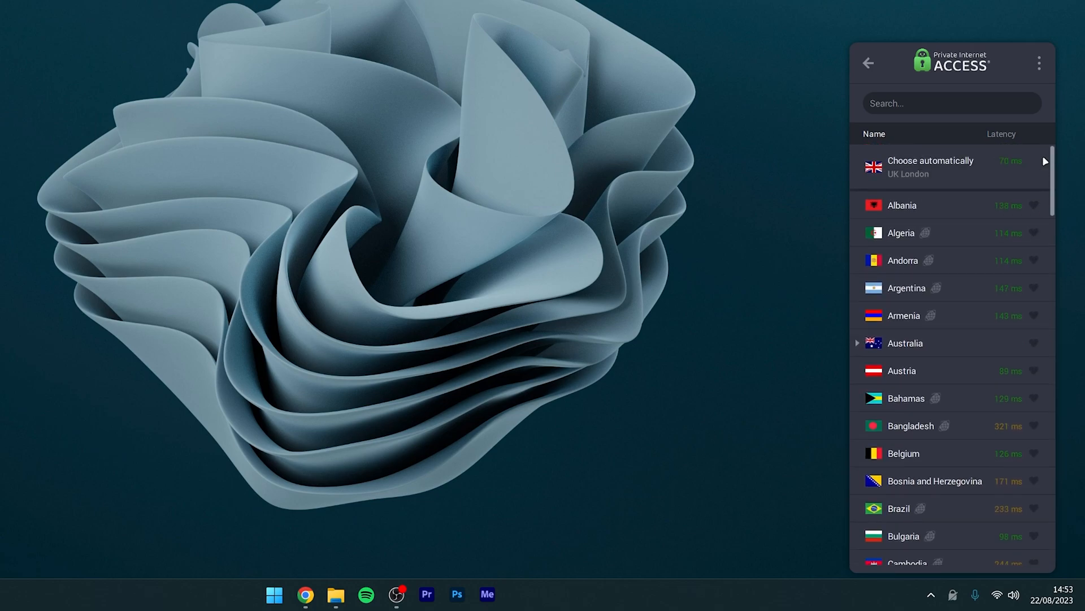
scroll("down", 3)
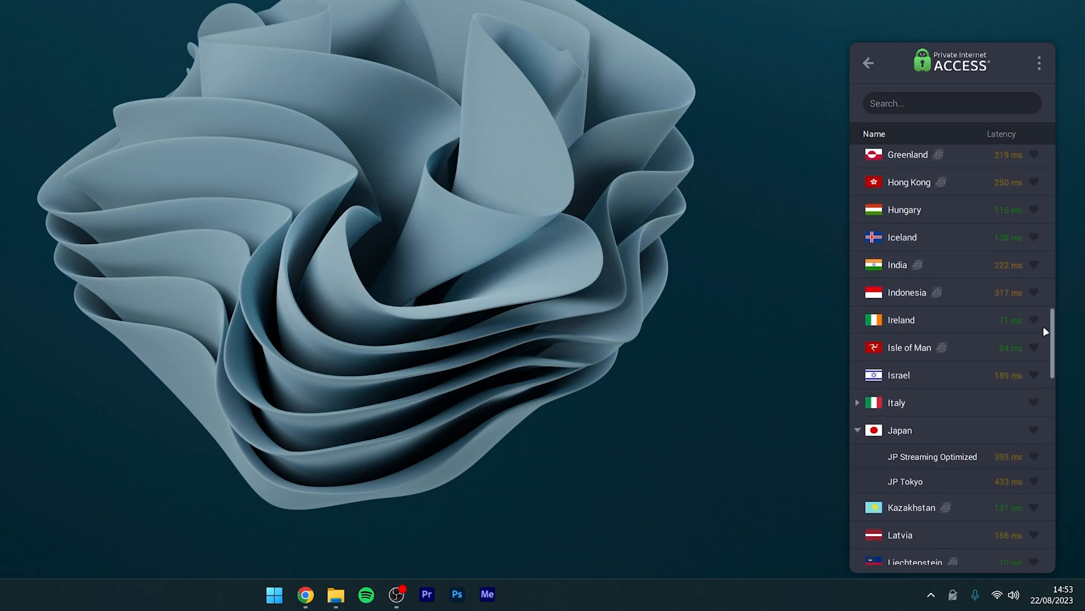
scroll("down", 3)
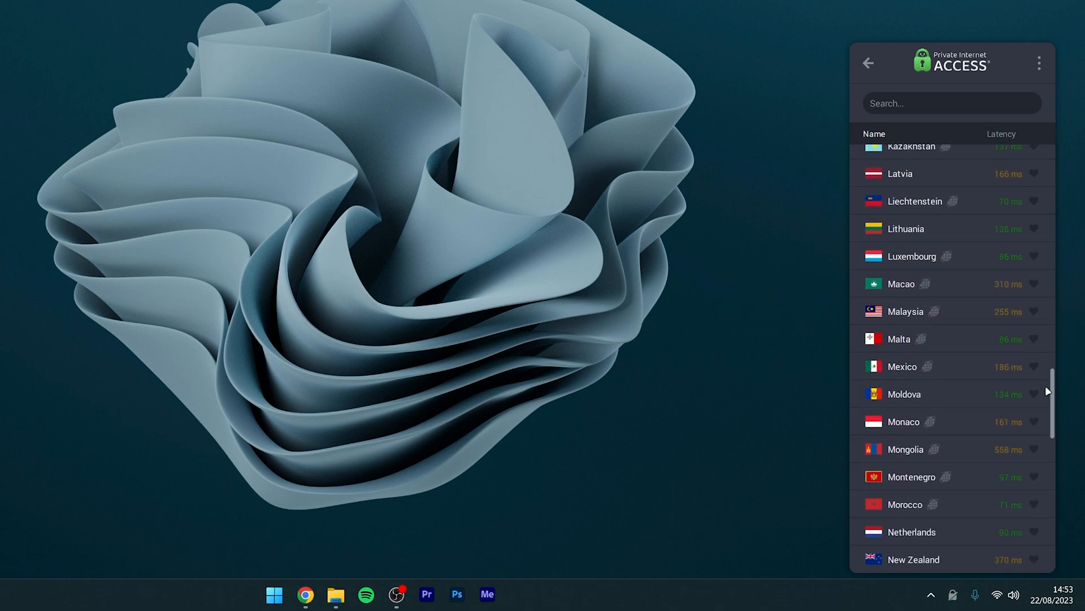
scroll("down", 3)
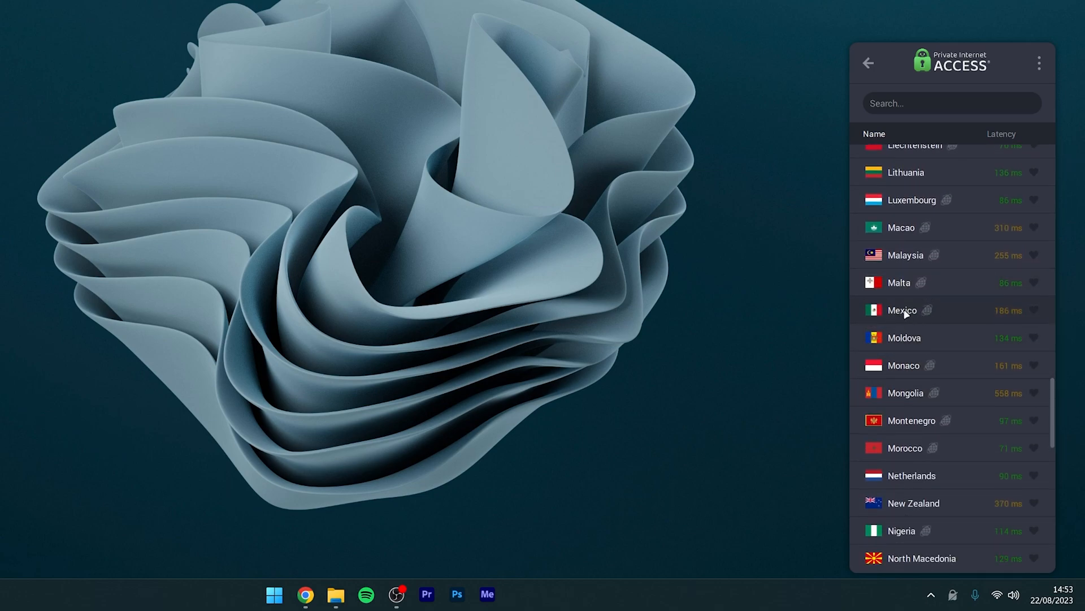
left_click(902, 310)
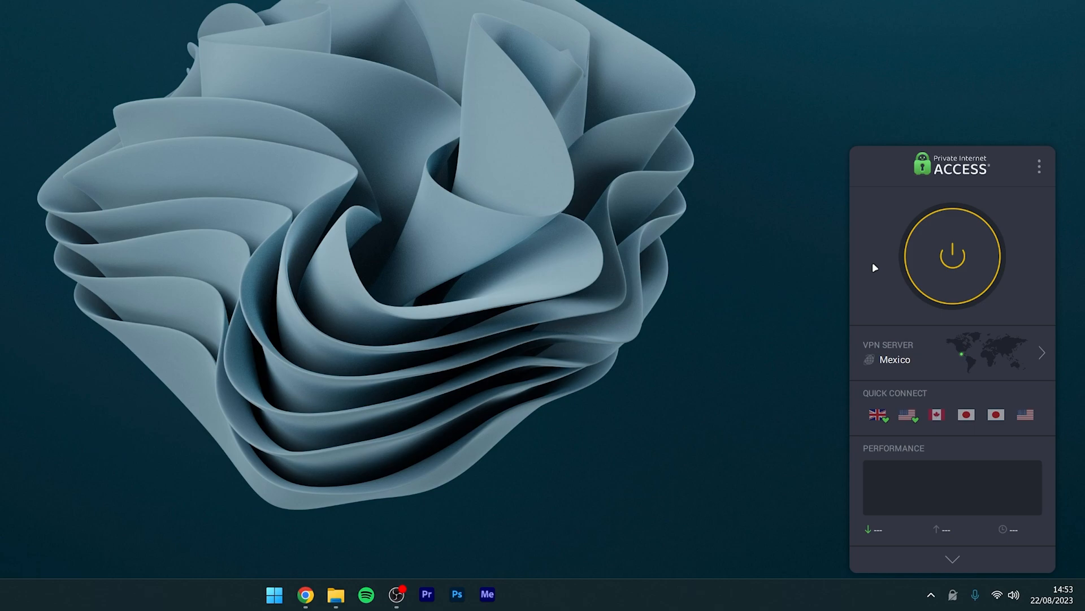
- Connect the VPN to the Mexico server with the power button
left_click(952, 256)
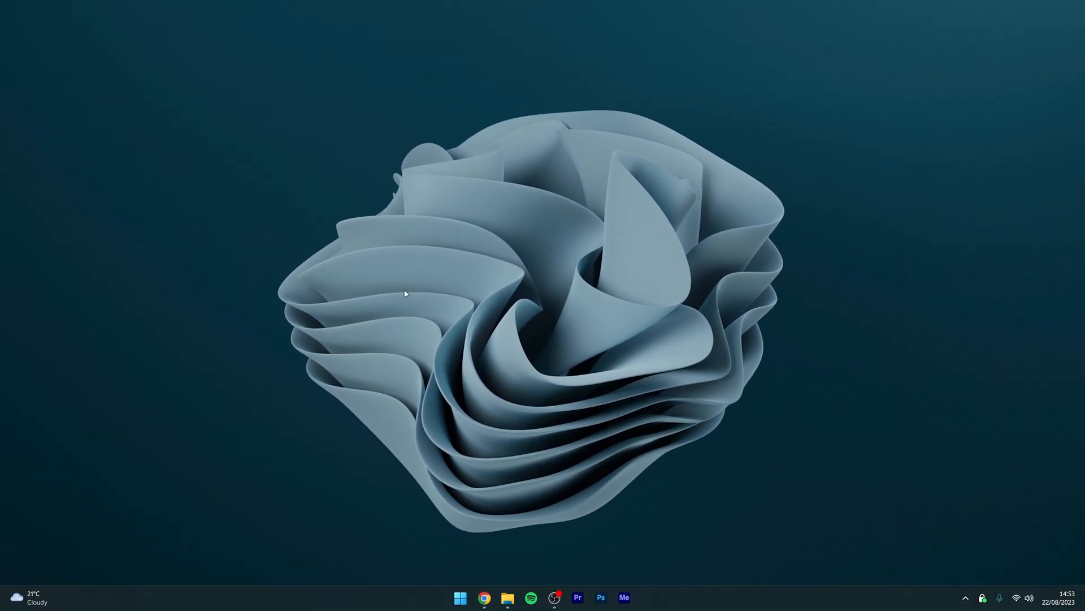
- Reload Netflix in Chrome and scroll to view the Mexican catalogue rows
left_click(485, 598)
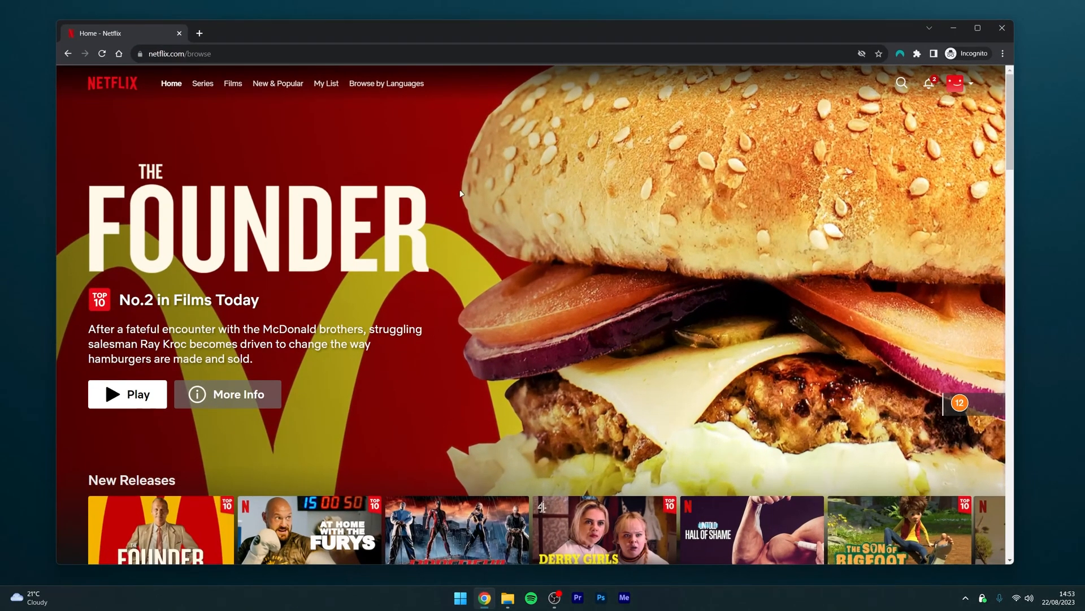
left_click(102, 54)
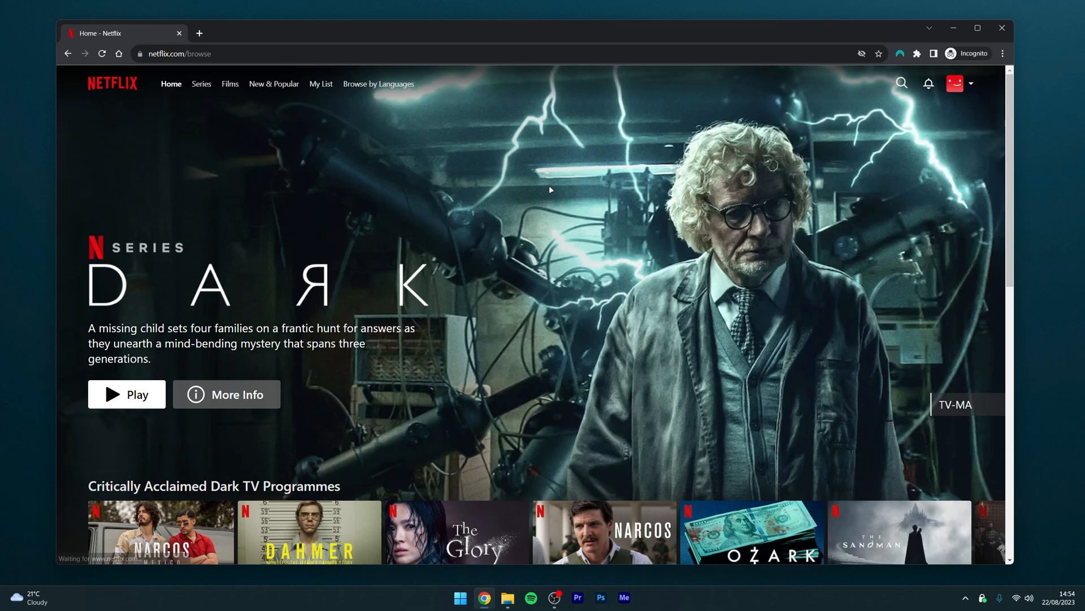
mouse_move(374, 251)
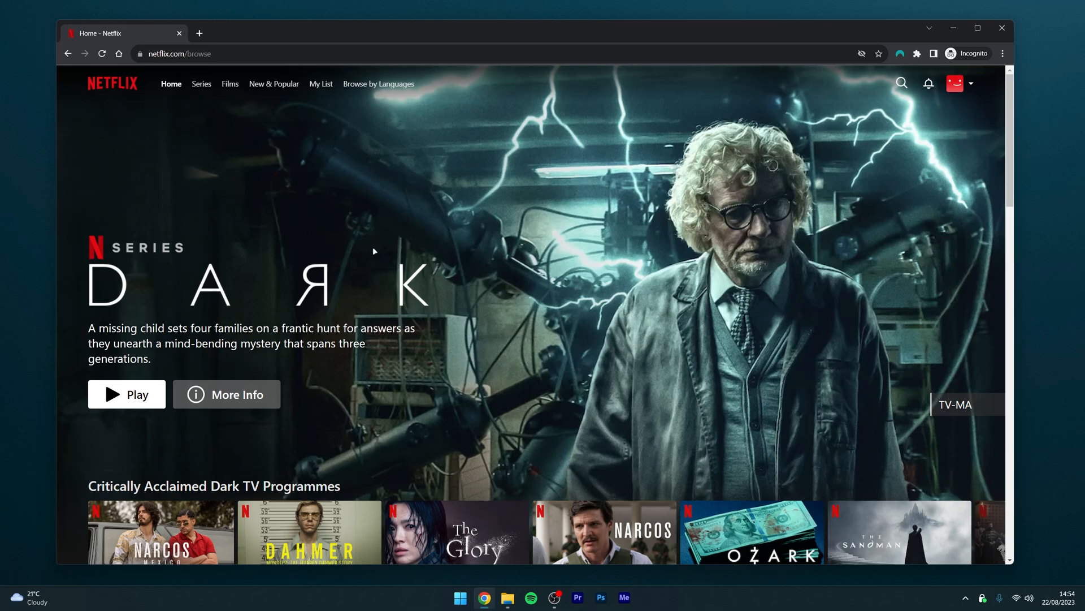
scroll("down", 3)
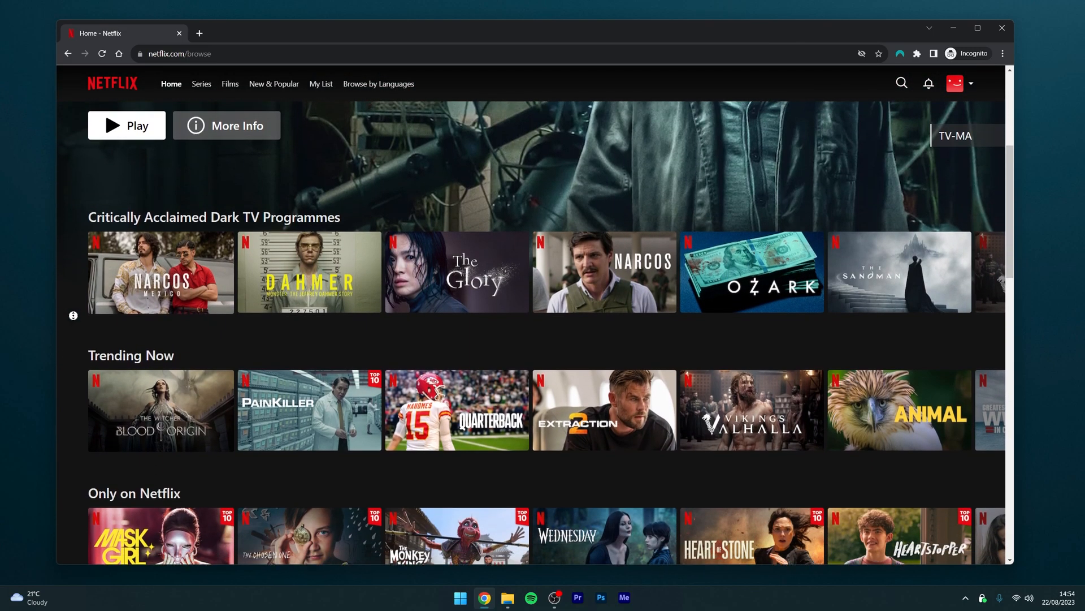